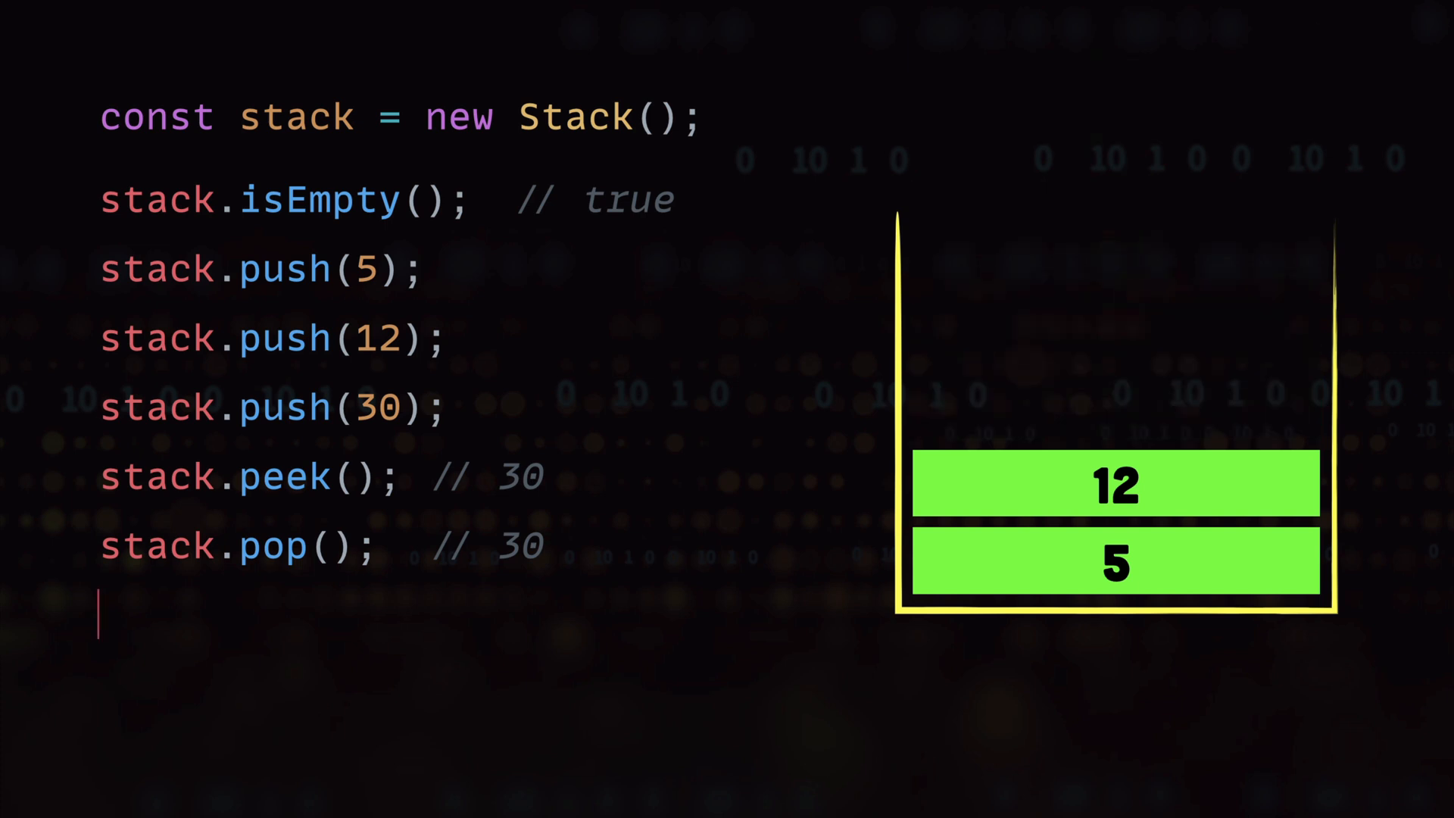
Add the line 'stack.pop(); // 12' to the stack usage example
text(stack.pop(); // 12)
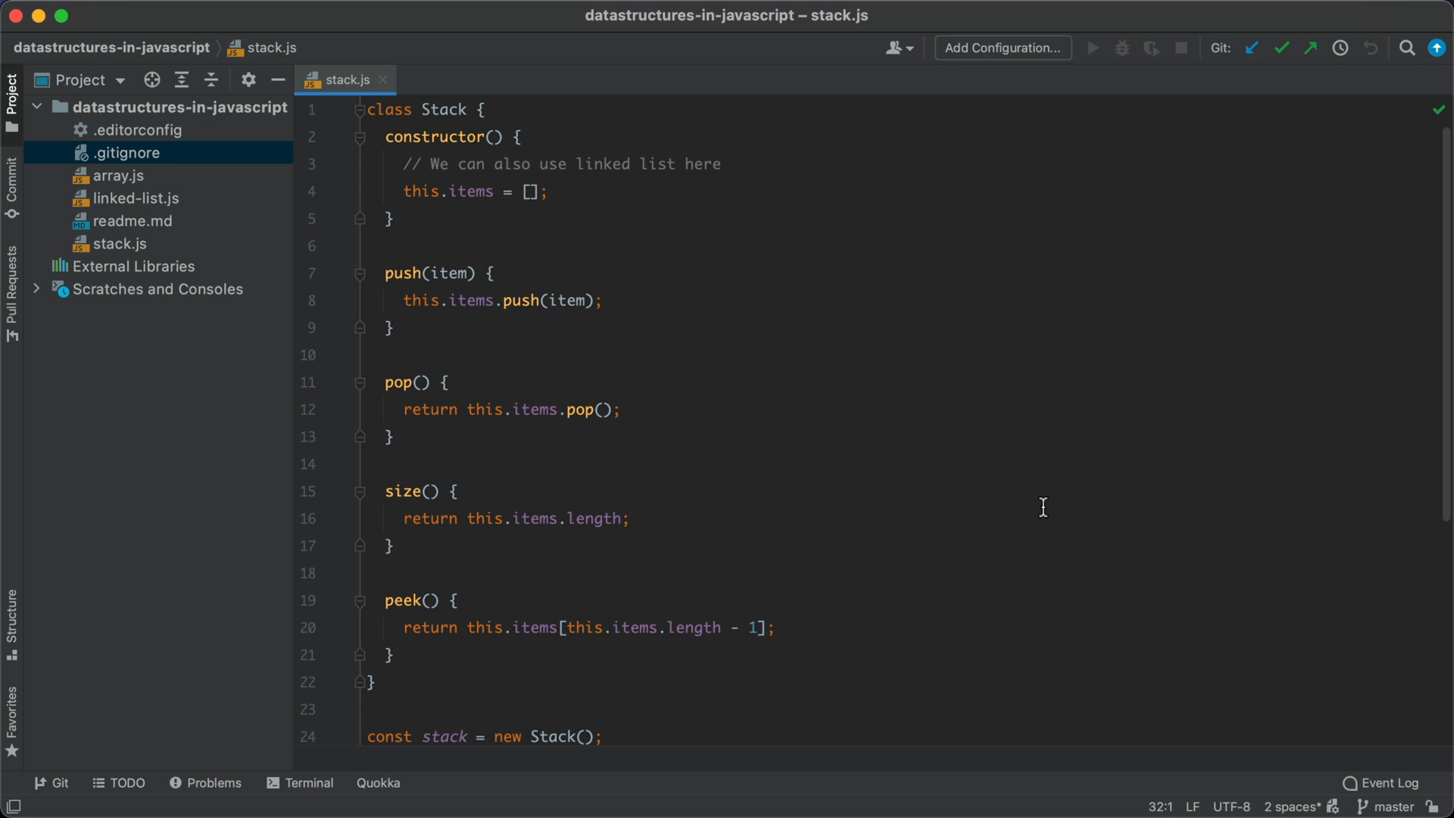
double_click(443, 109)
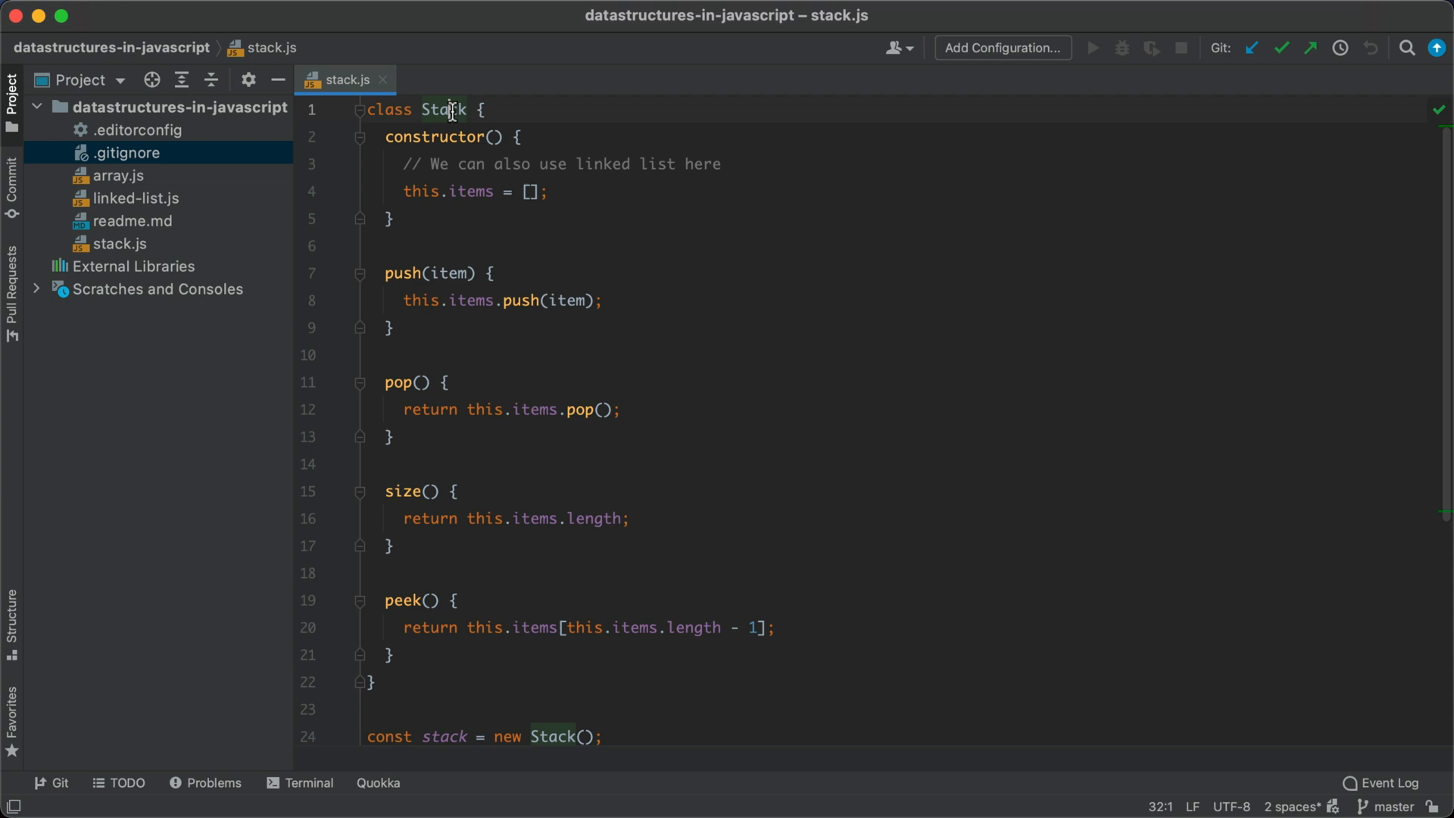
double_click(444, 109)
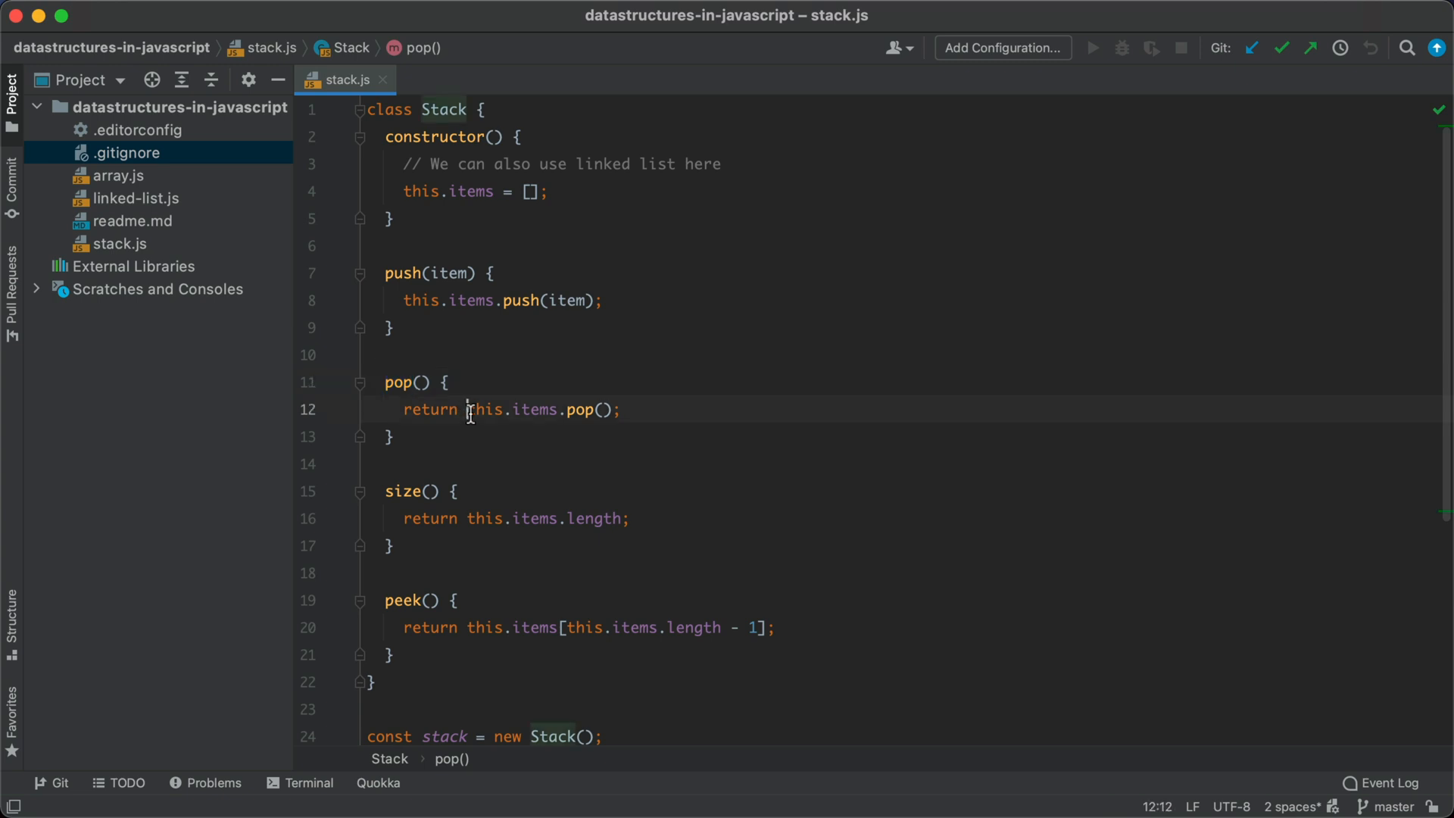
drag(468, 409, 616, 409)
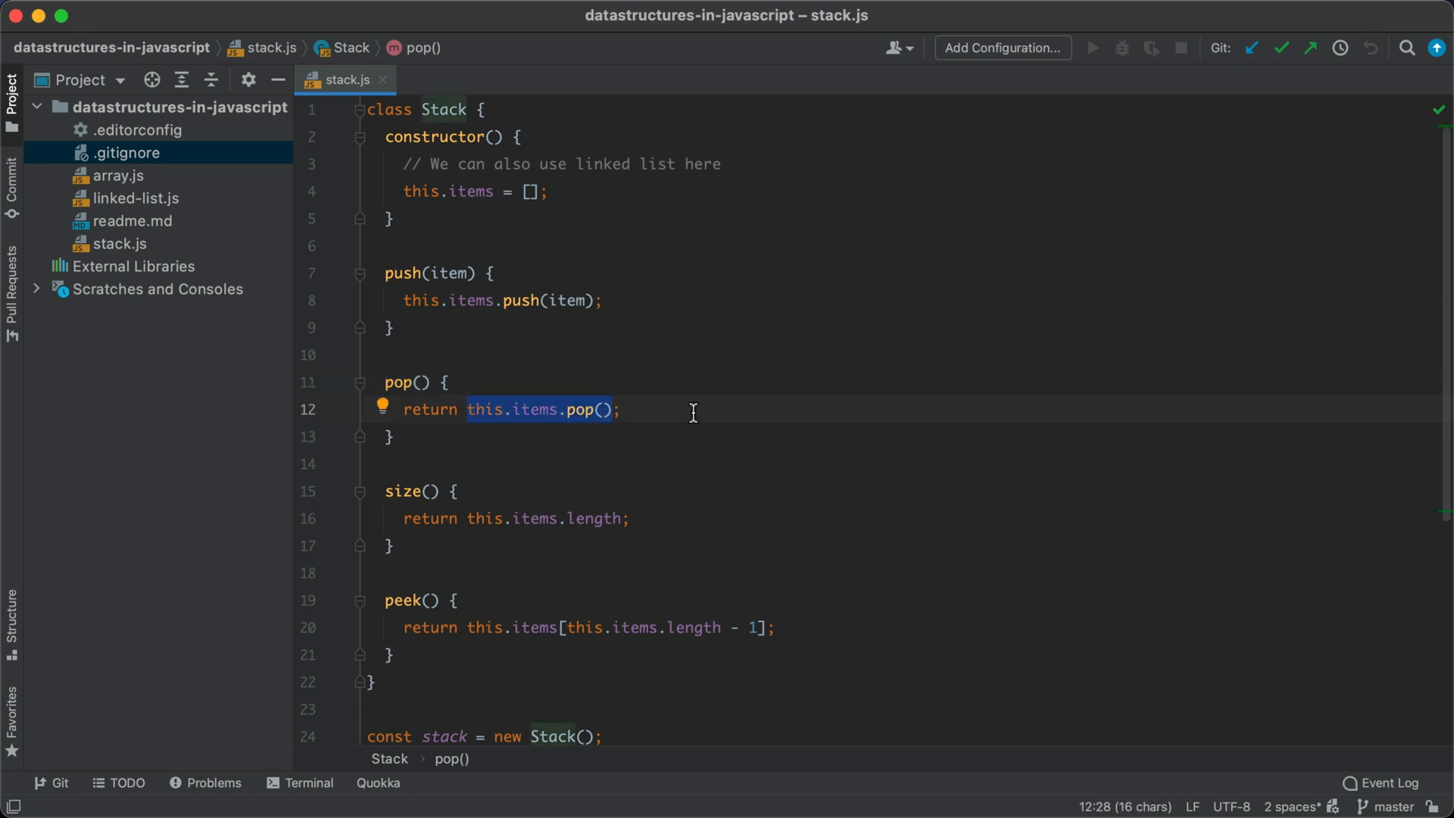
double_click(400, 491)
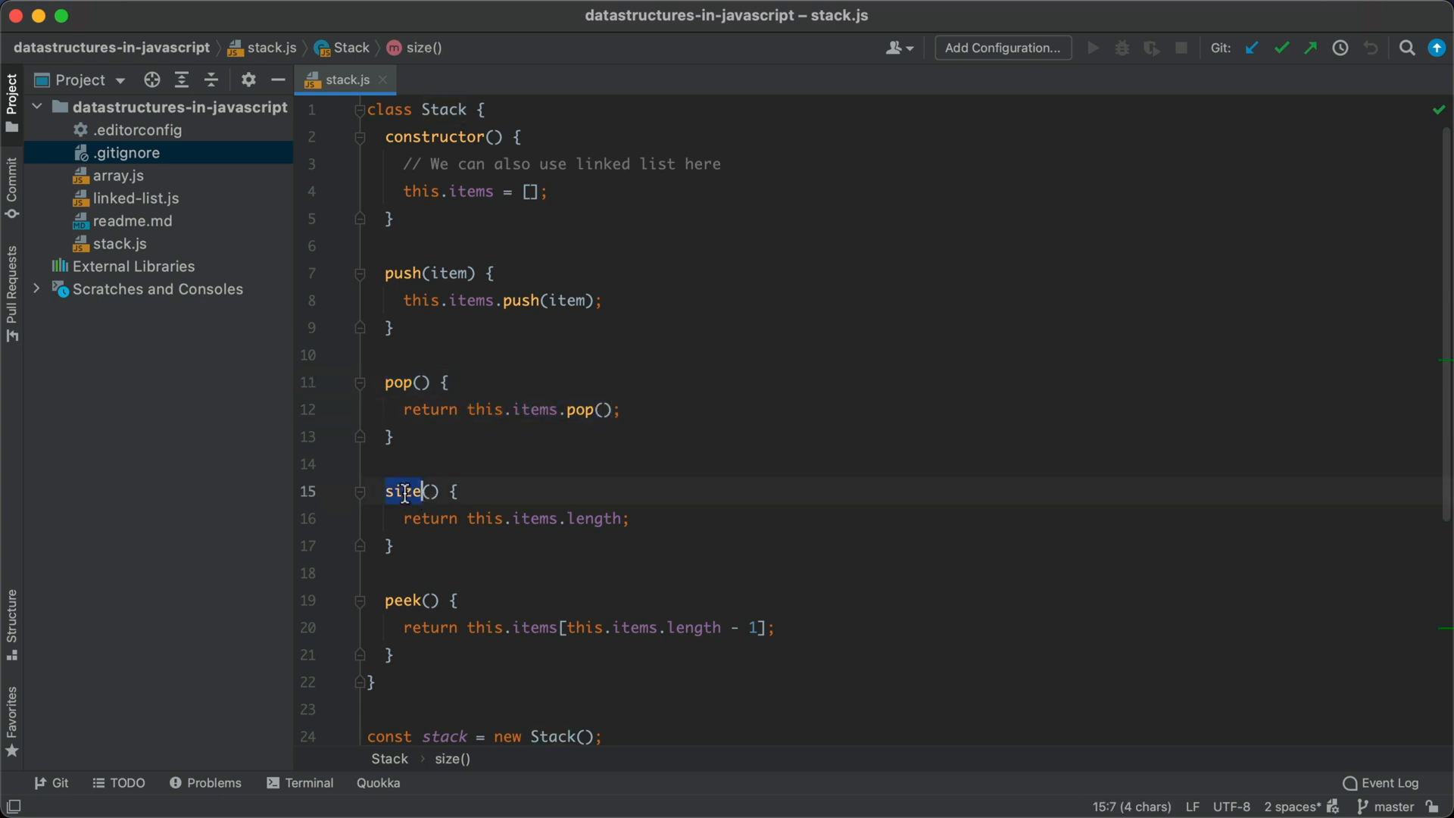
double_click(482, 518)
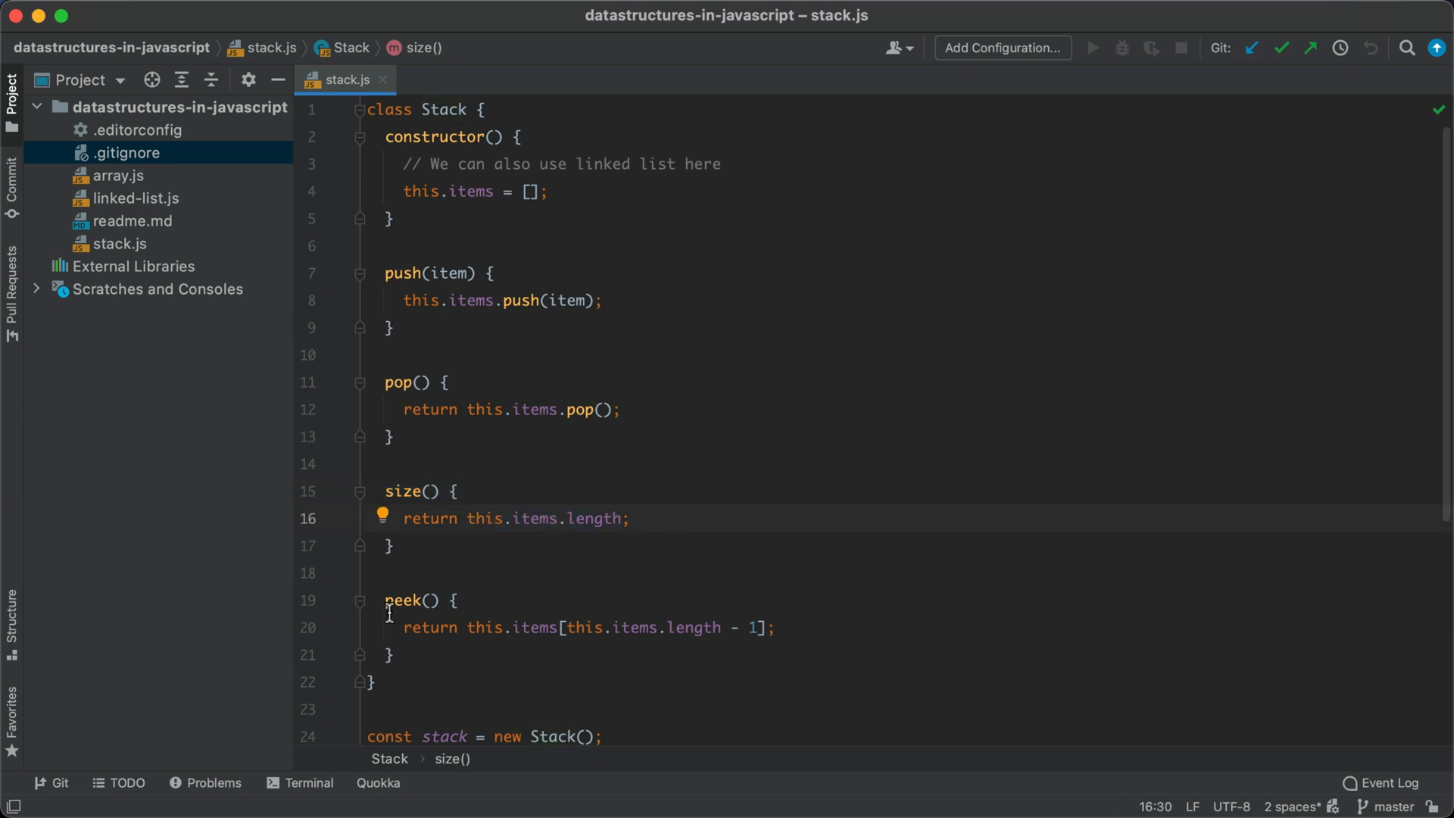
double_click(485, 627)
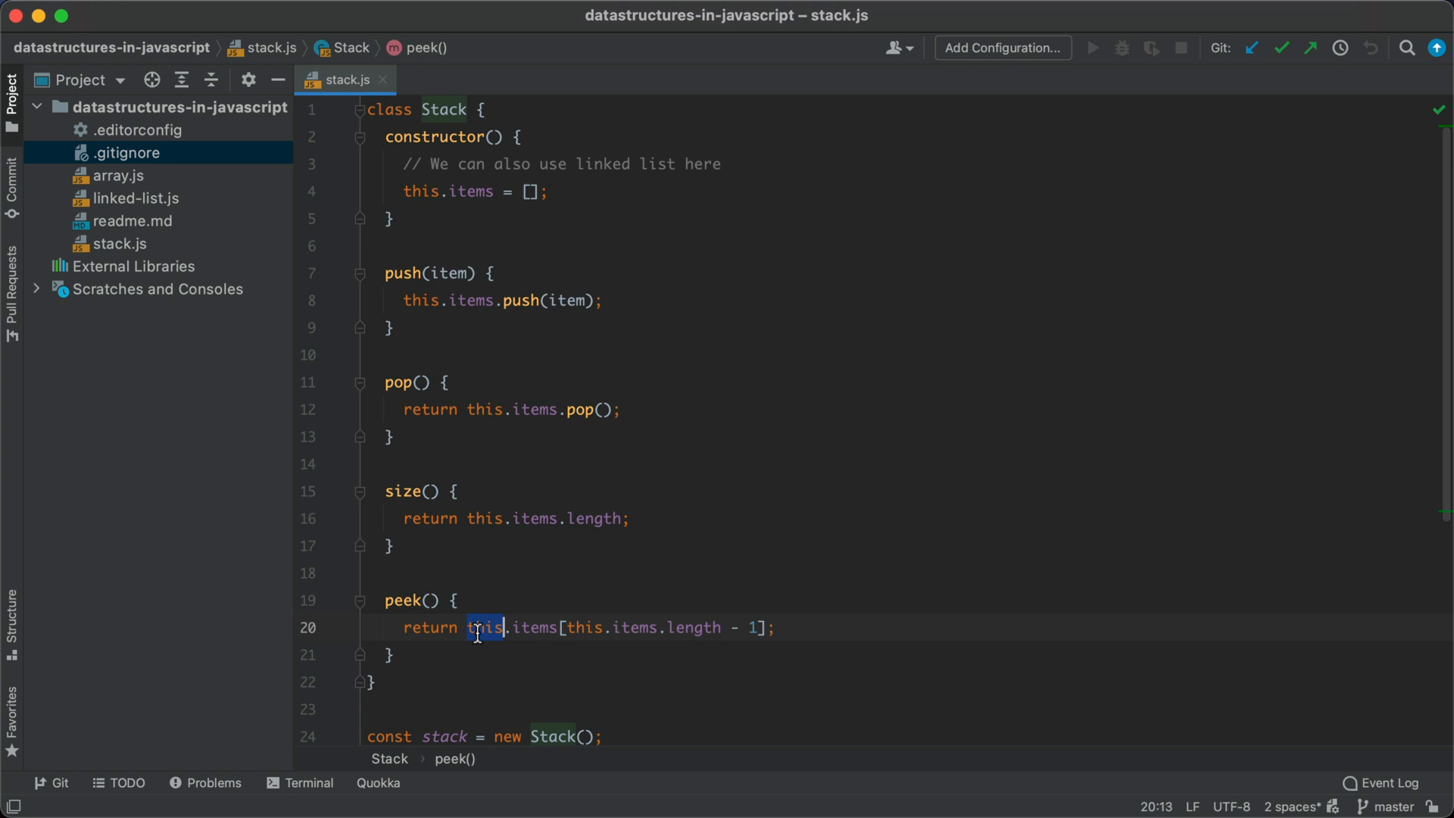